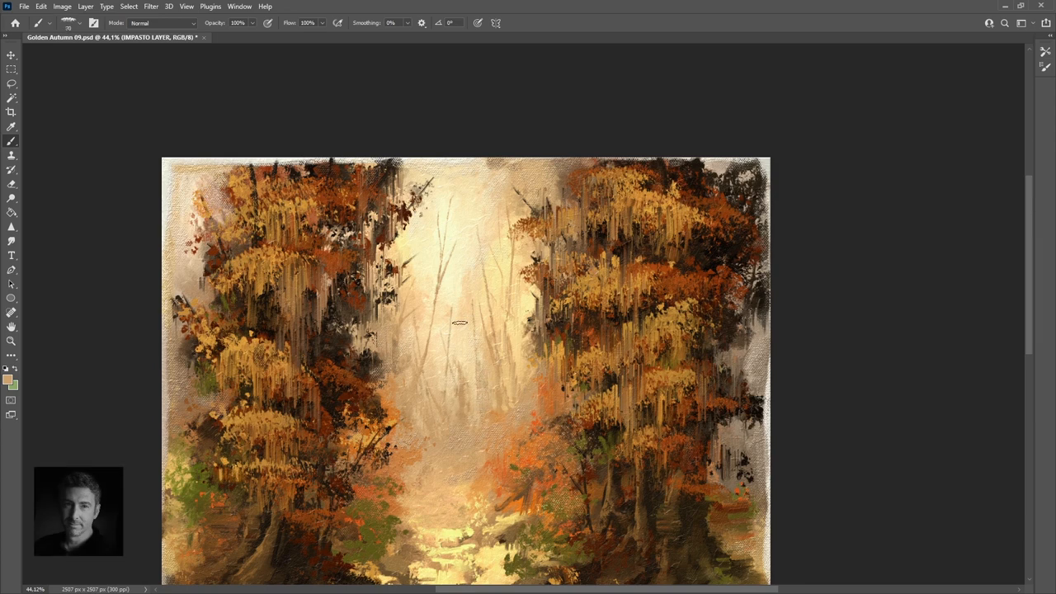
Brush dark green ground and pale grass strips across the forest floor along the path.
drag(460, 323, 483, 402)
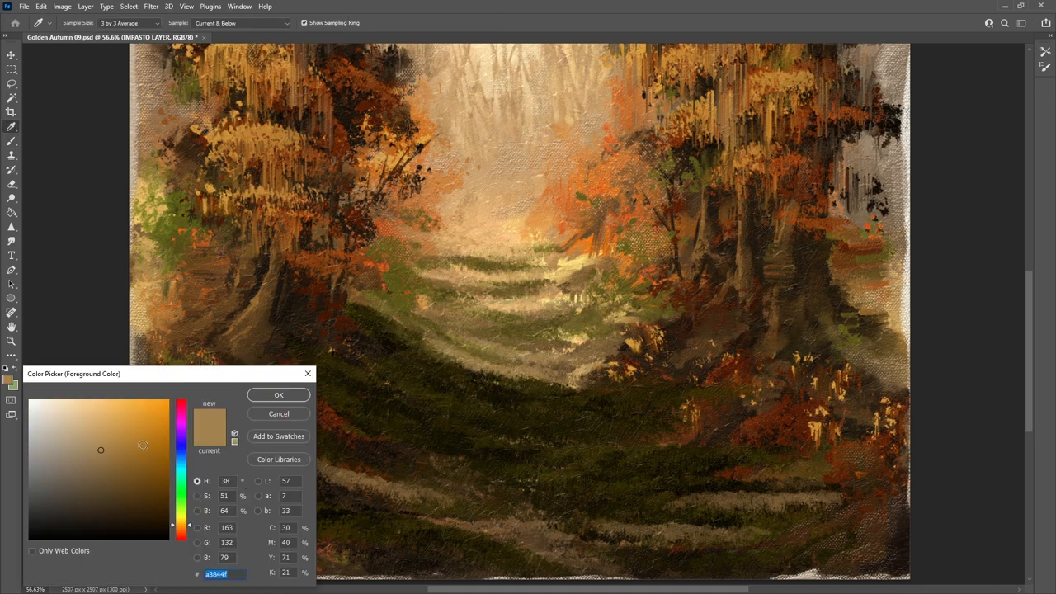
Pick pale tan then dark olive foreground colours and brush pale grass clumps into the foreground.
click(278, 395)
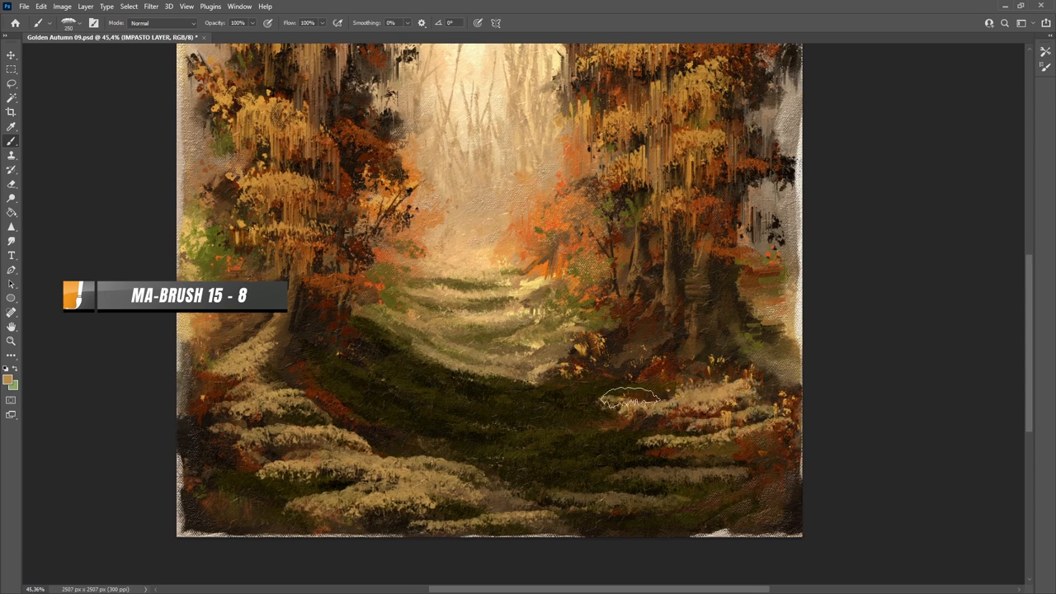
click(11, 377)
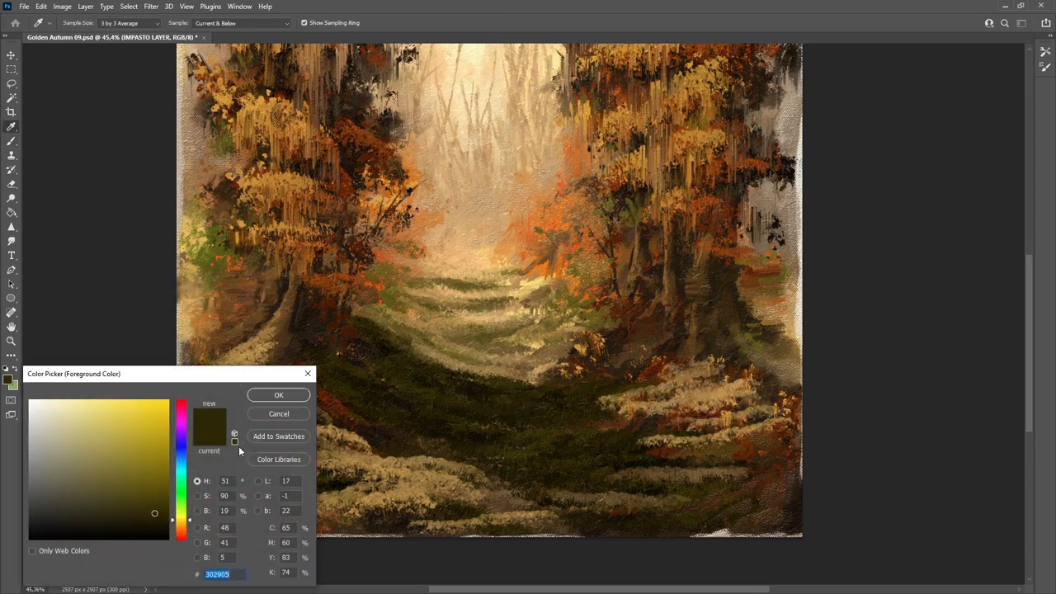
click(278, 394)
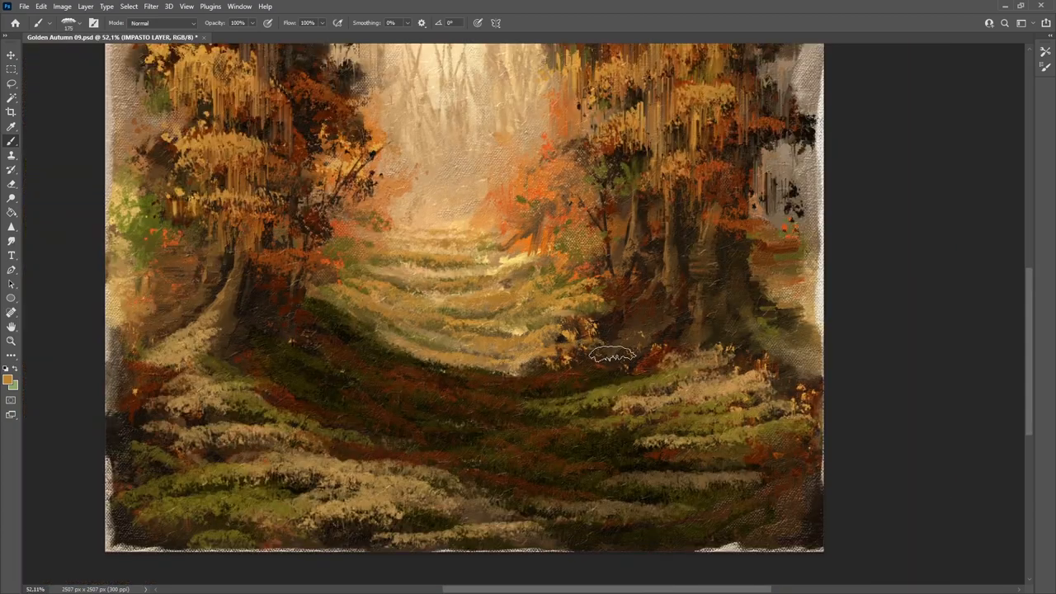
drag(635, 355, 482, 371)
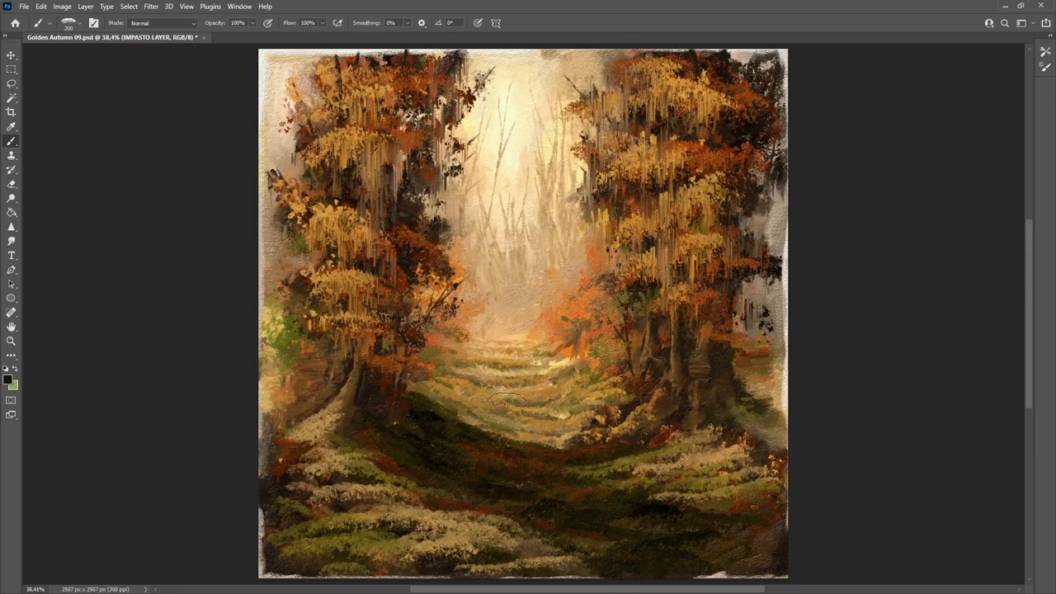
Brush detail strokes and green moss highlights over the dark shadowed ground.
drag(495, 400, 570, 442)
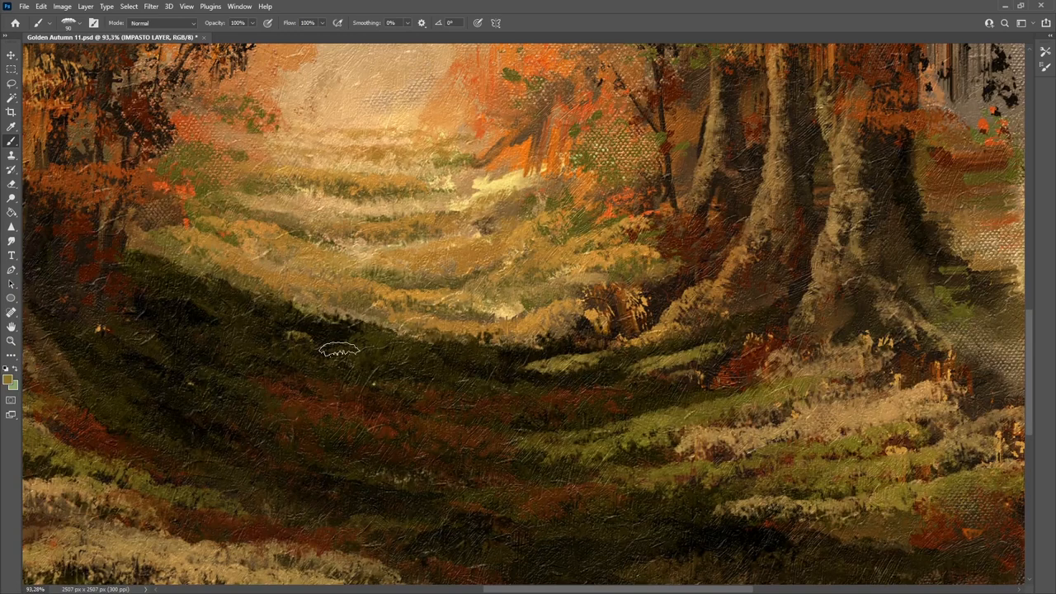
drag(338, 351, 508, 403)
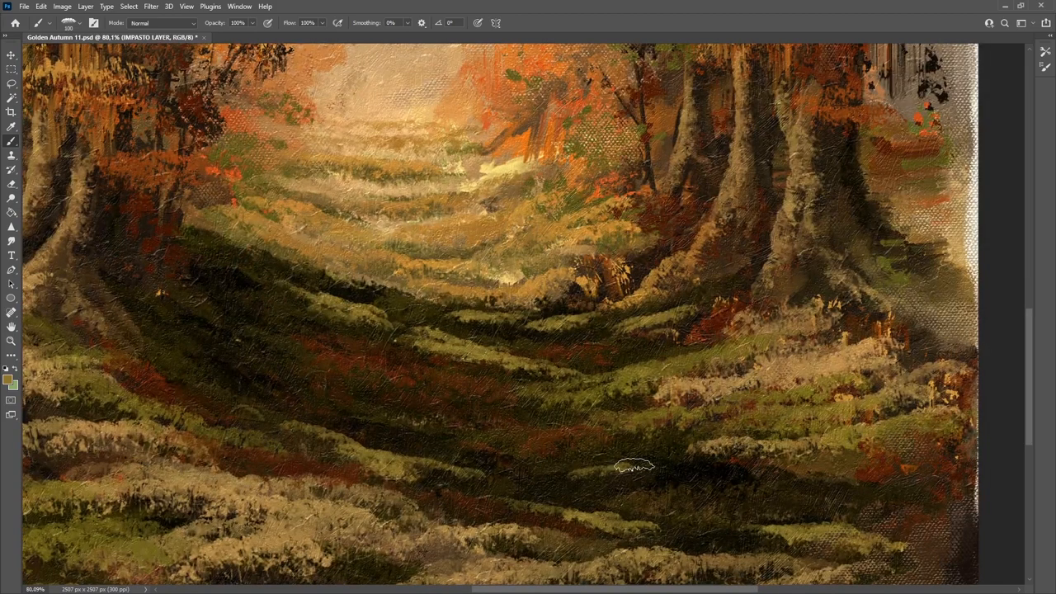
mouse_move(504, 343)
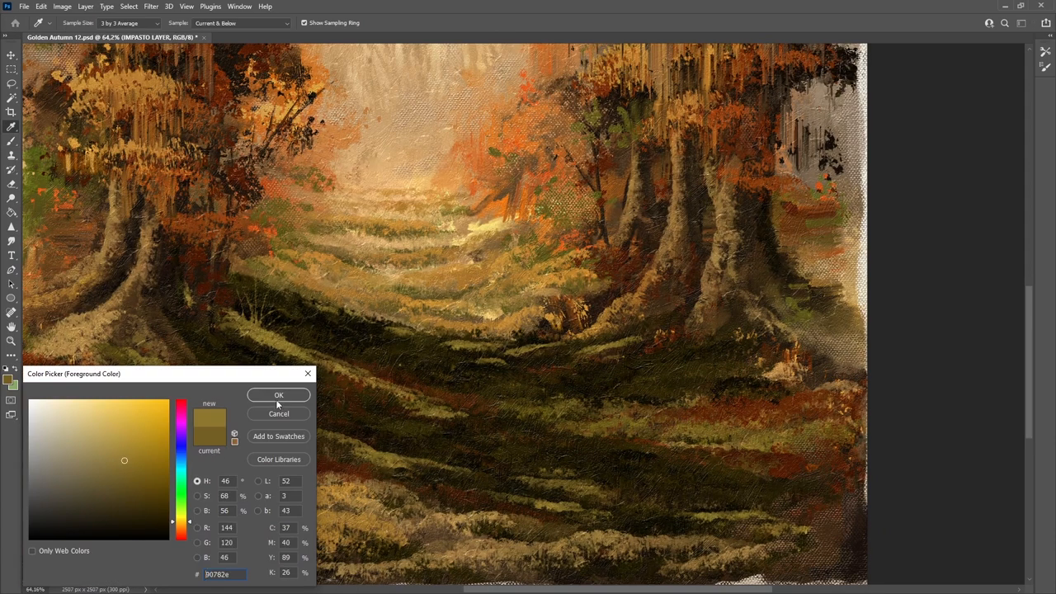
Confirm the sampled olive colour for brightening the mid-distance grass bands.
click(279, 395)
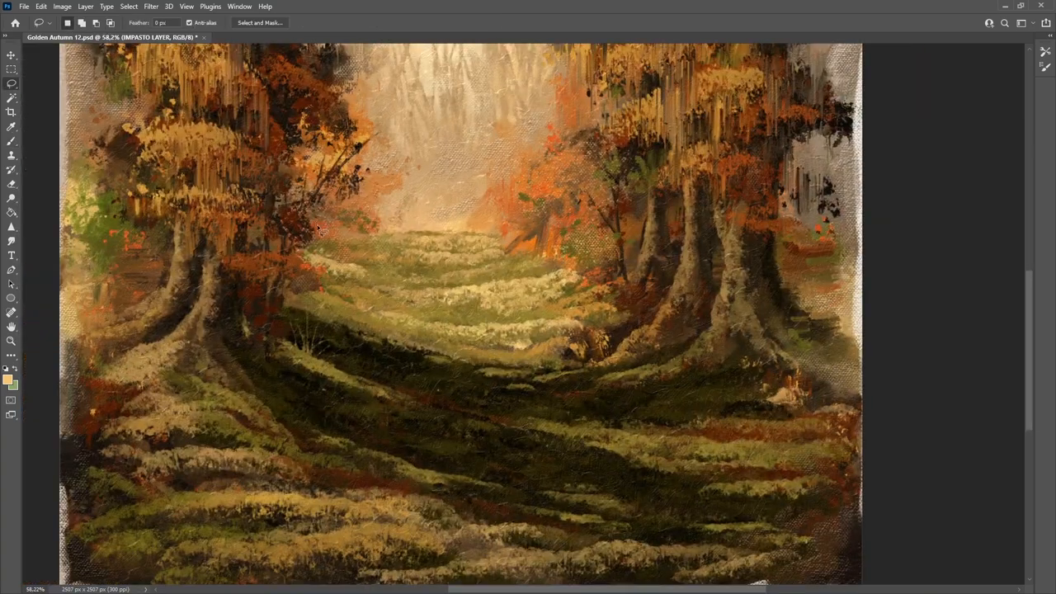
Lasso a ground area, then brush grass strokes near the roots and shadowed ground below the meadow.
drag(318, 227, 421, 351)
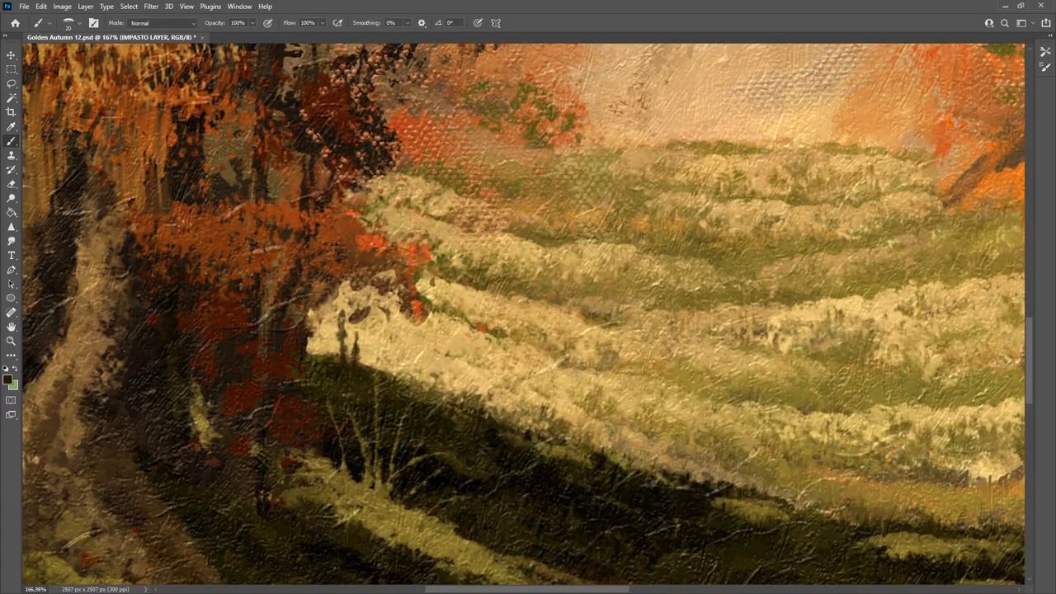
scroll(down, 3)
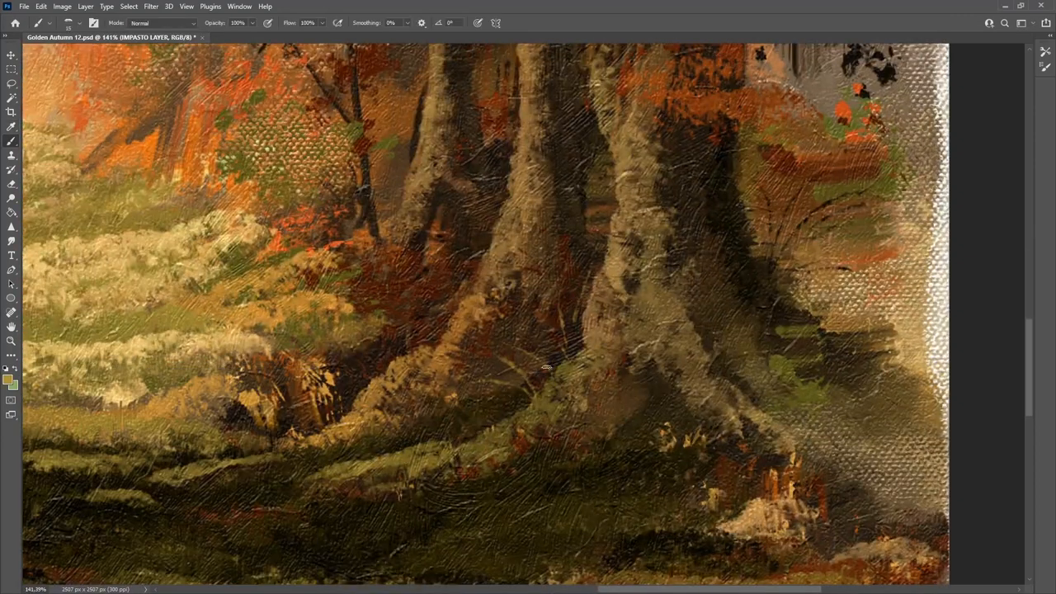
drag(549, 363, 581, 318)
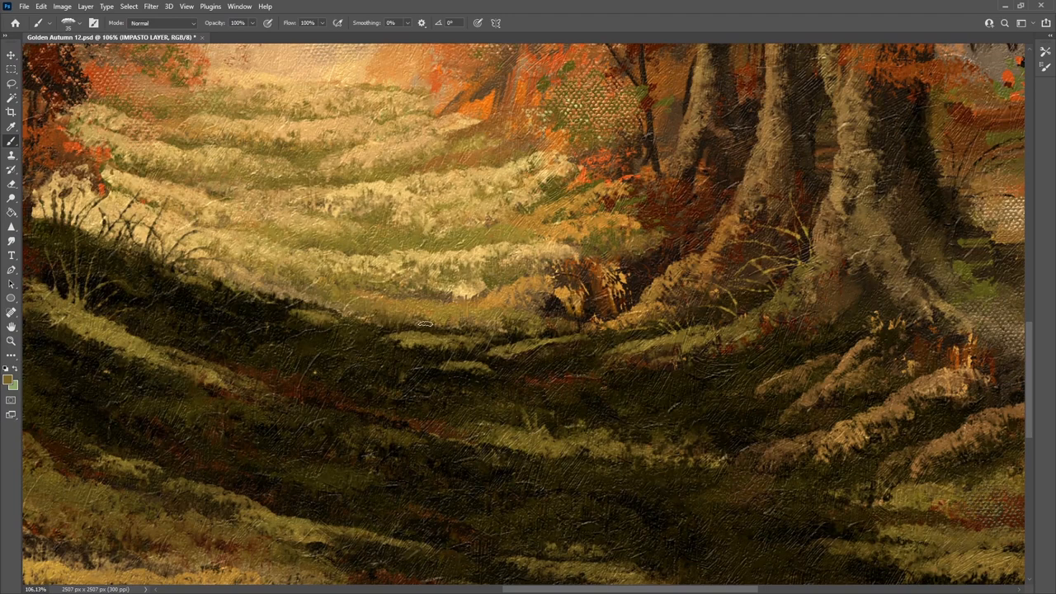
drag(424, 322, 540, 429)
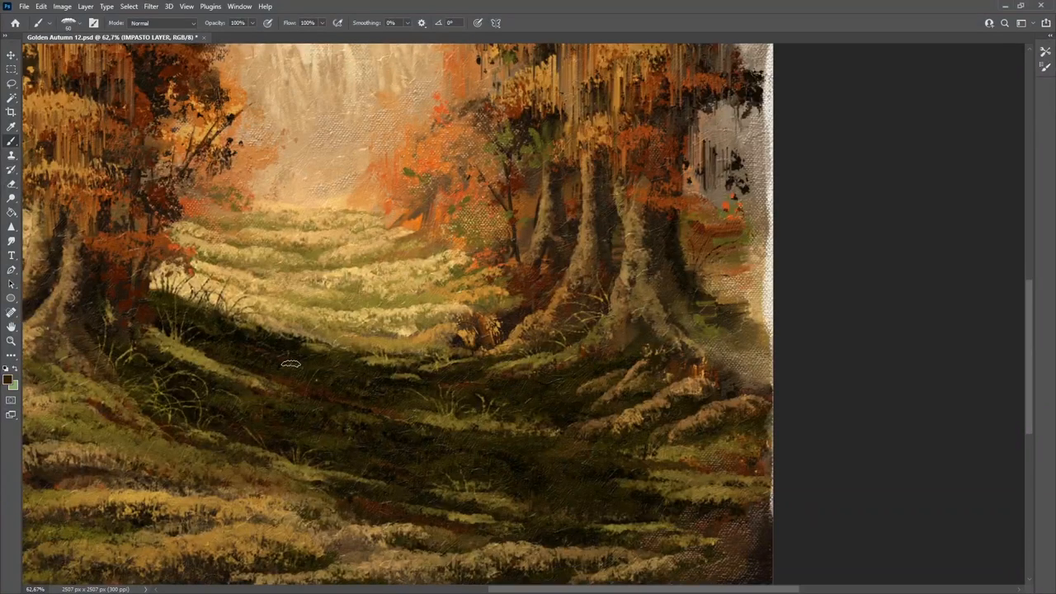
Set the foreground colour to a dark brown for tree and ground accents.
click(11, 377)
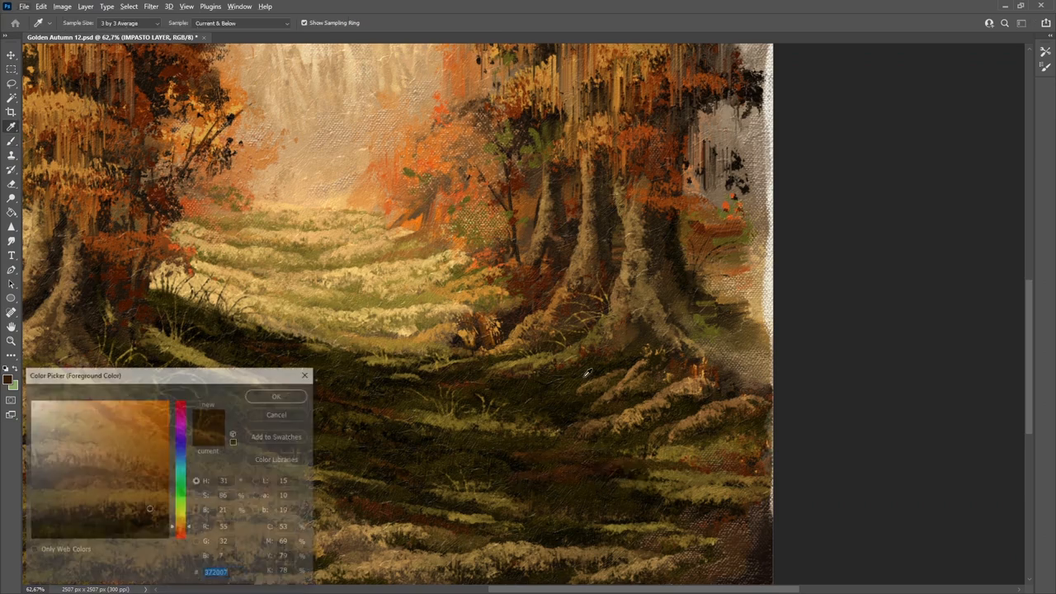
click(276, 396)
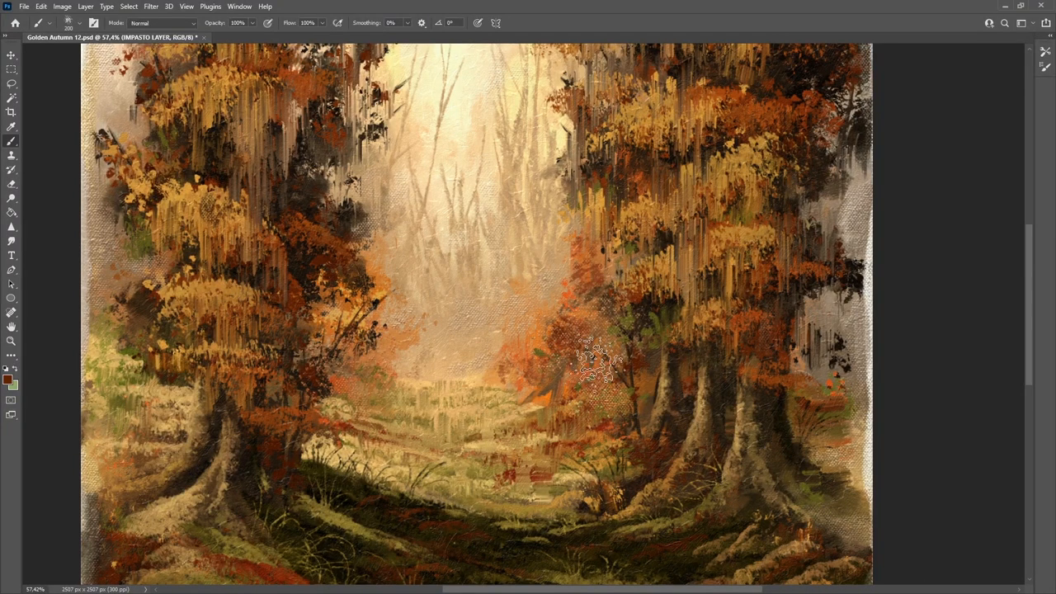
Brush a thin dark trunk and branching limbs for a young tree among the left trees.
drag(598, 359, 549, 346)
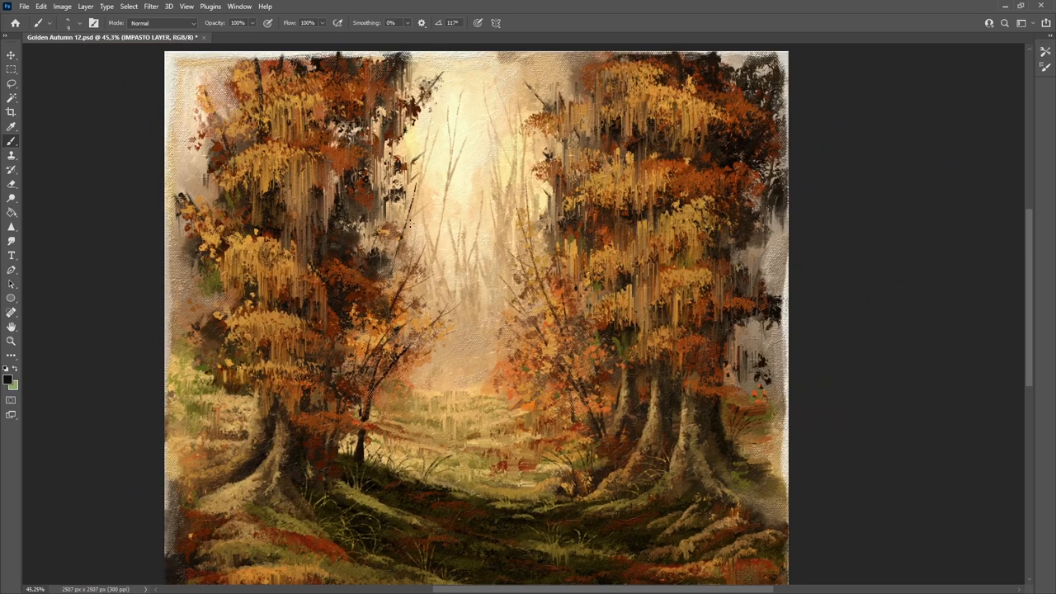
drag(380, 240, 392, 313)
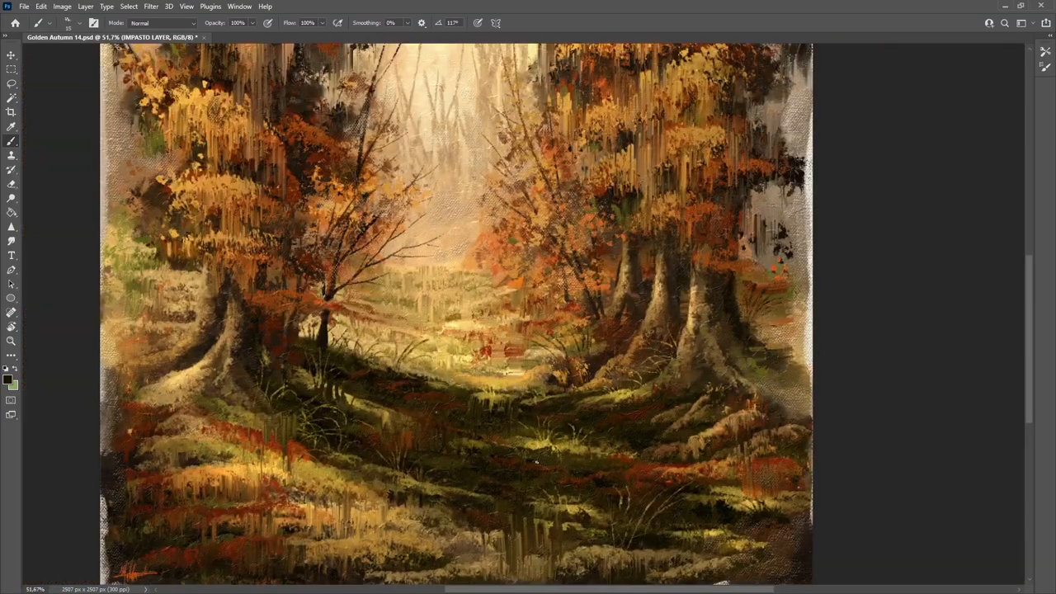
Add a red leaf touch on the path, then lasso the area around the right trunk bases.
click(561, 458)
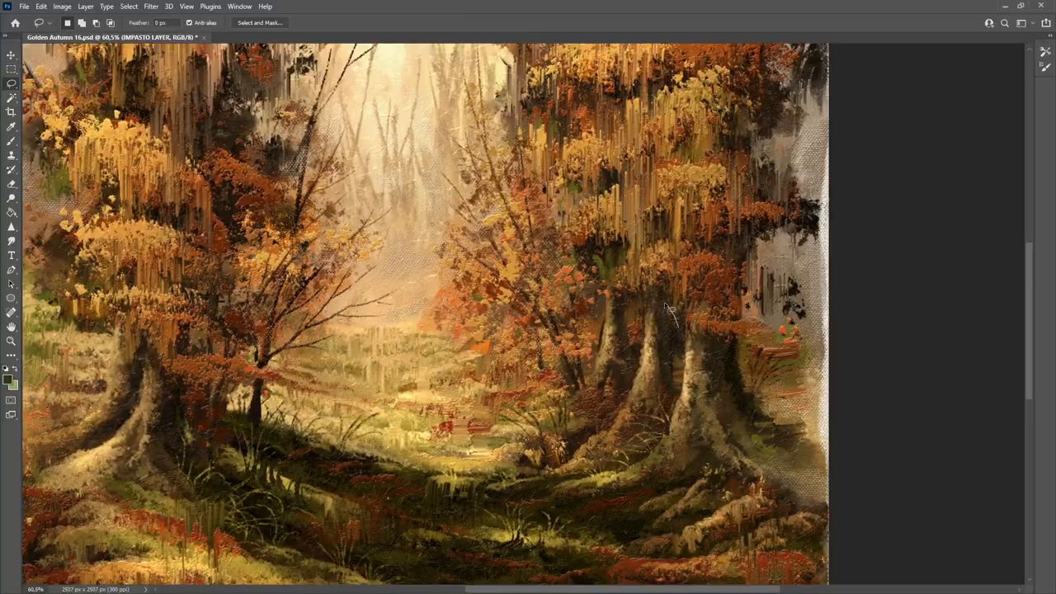
drag(652, 309, 652, 425)
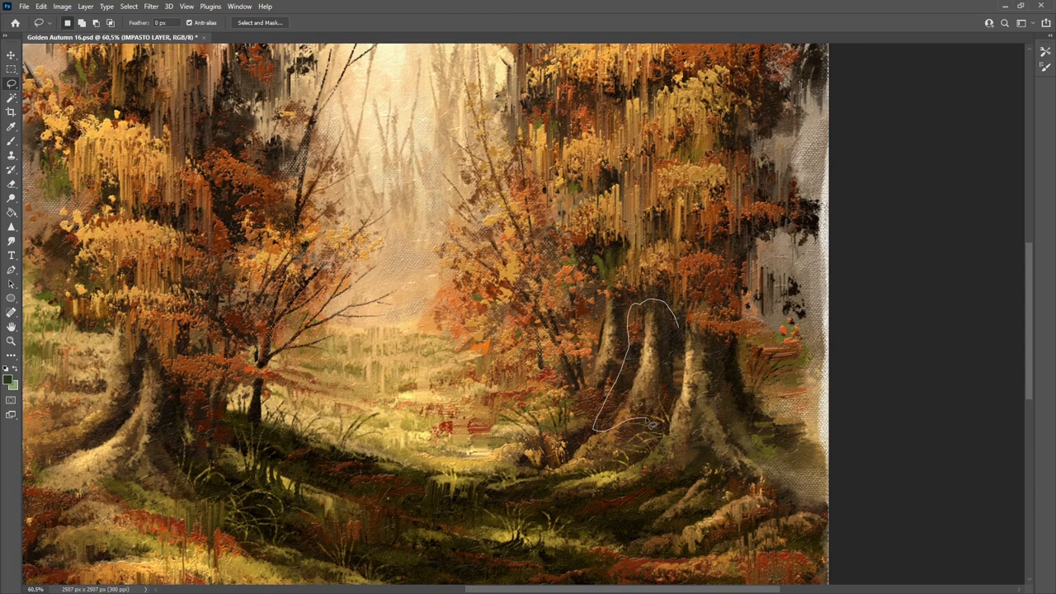
drag(648, 429, 693, 379)
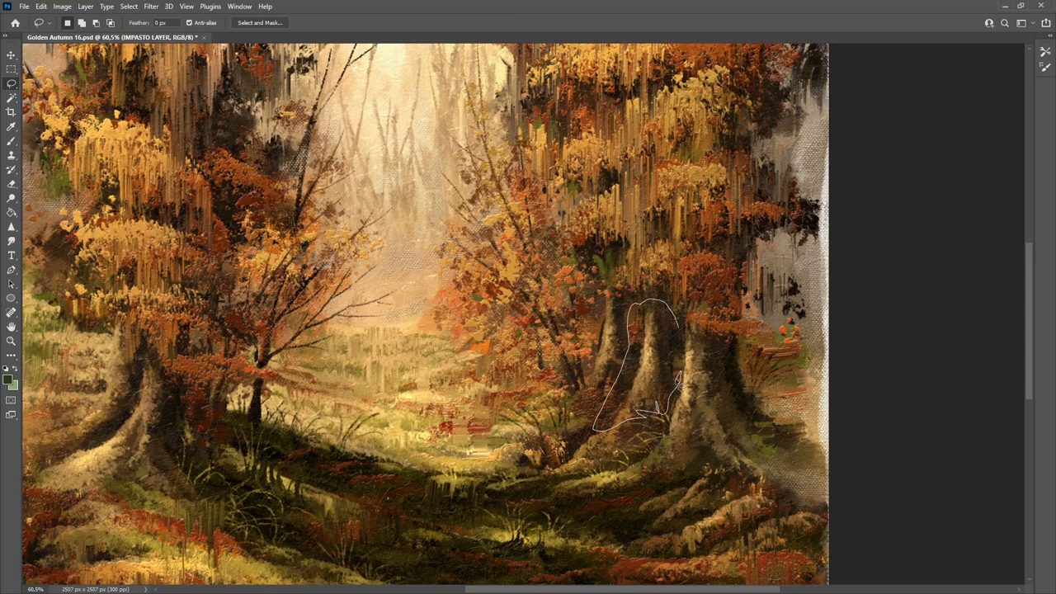